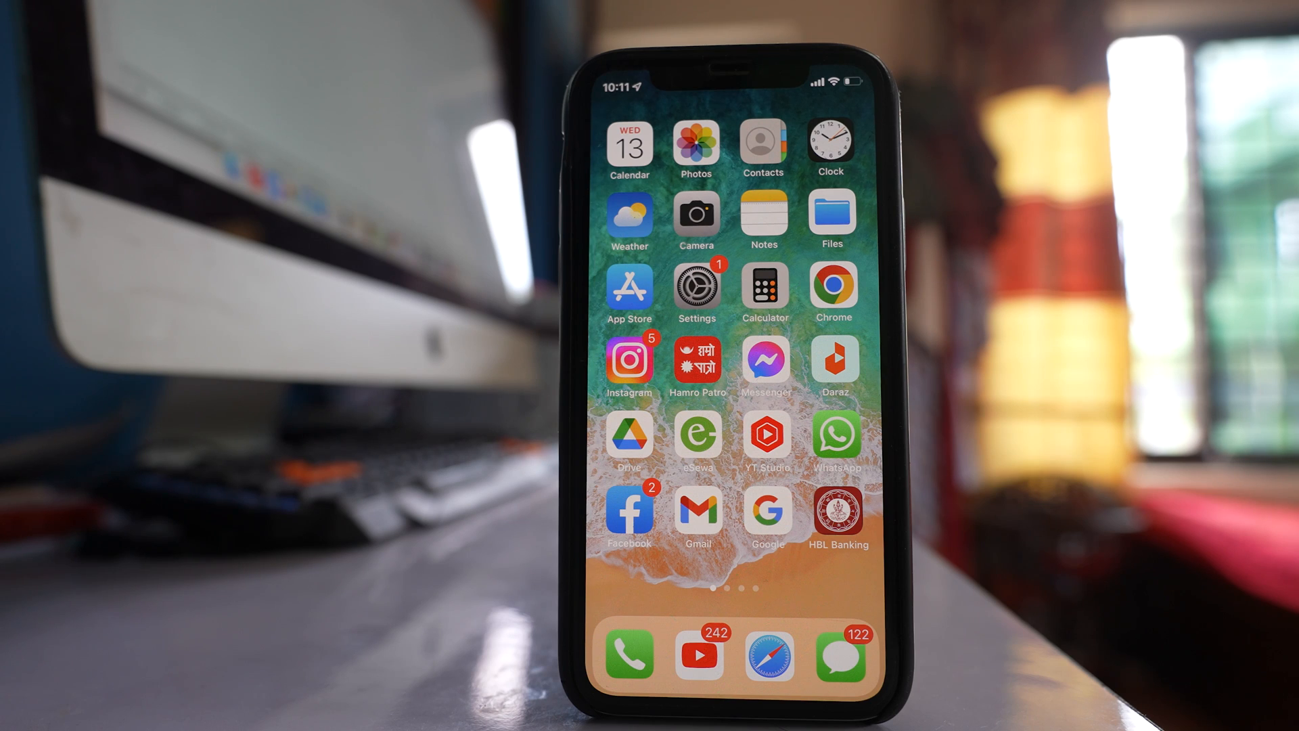
# Go from the iPhone's Settings through Location Services to the System Services list.
pyautogui.click(697, 291)
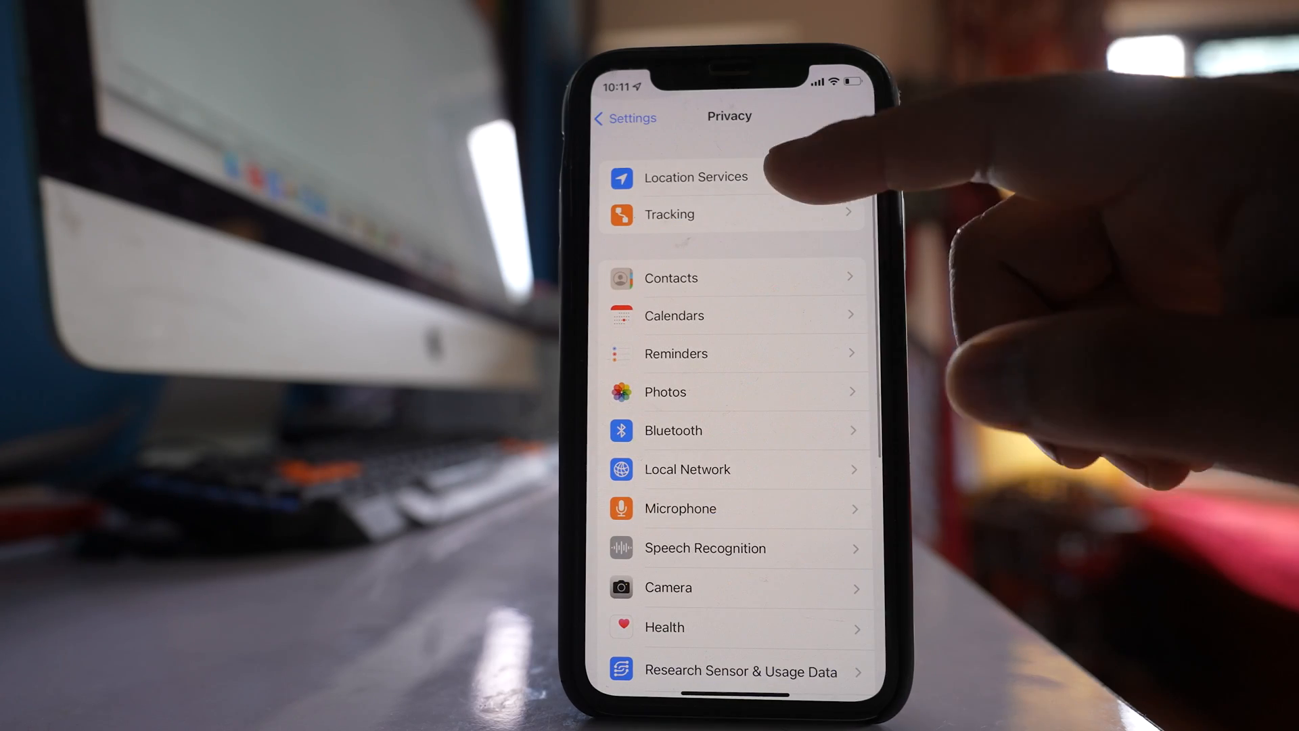
pyautogui.click(698, 176)
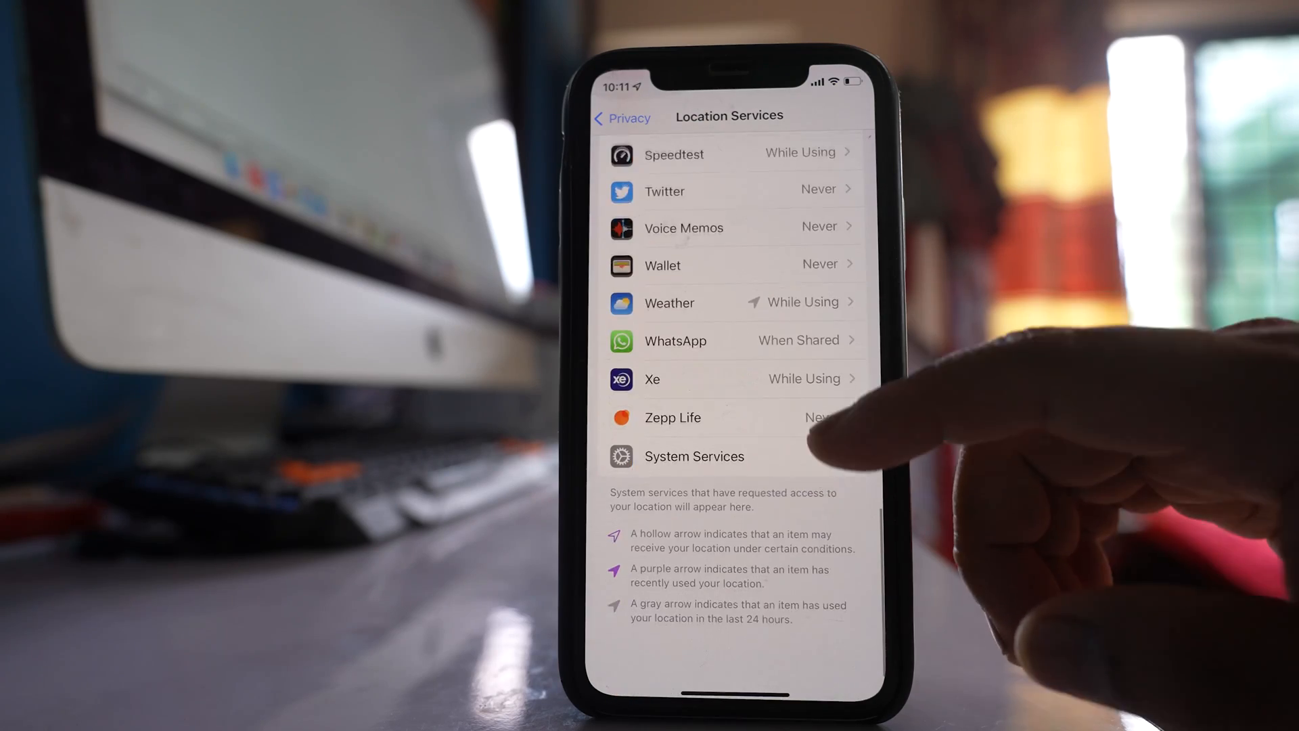
pyautogui.click(695, 457)
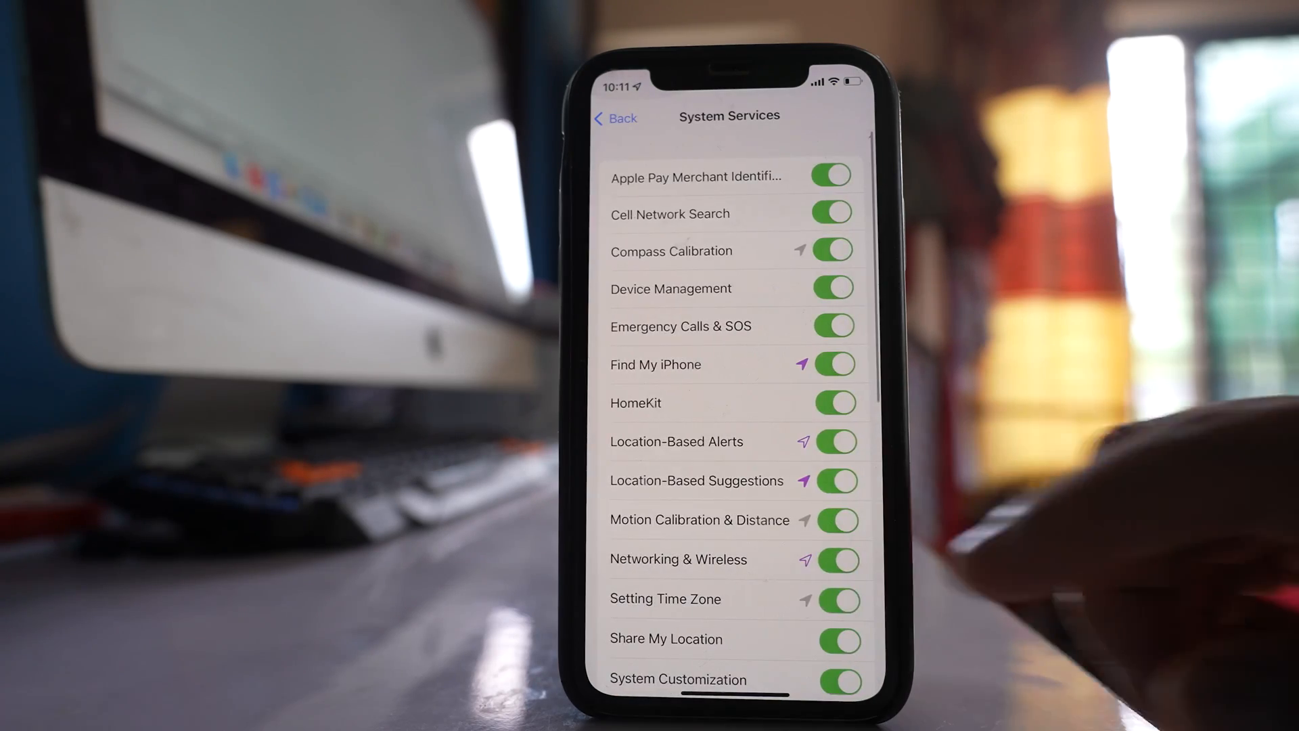
pyautogui.scroll(-3)
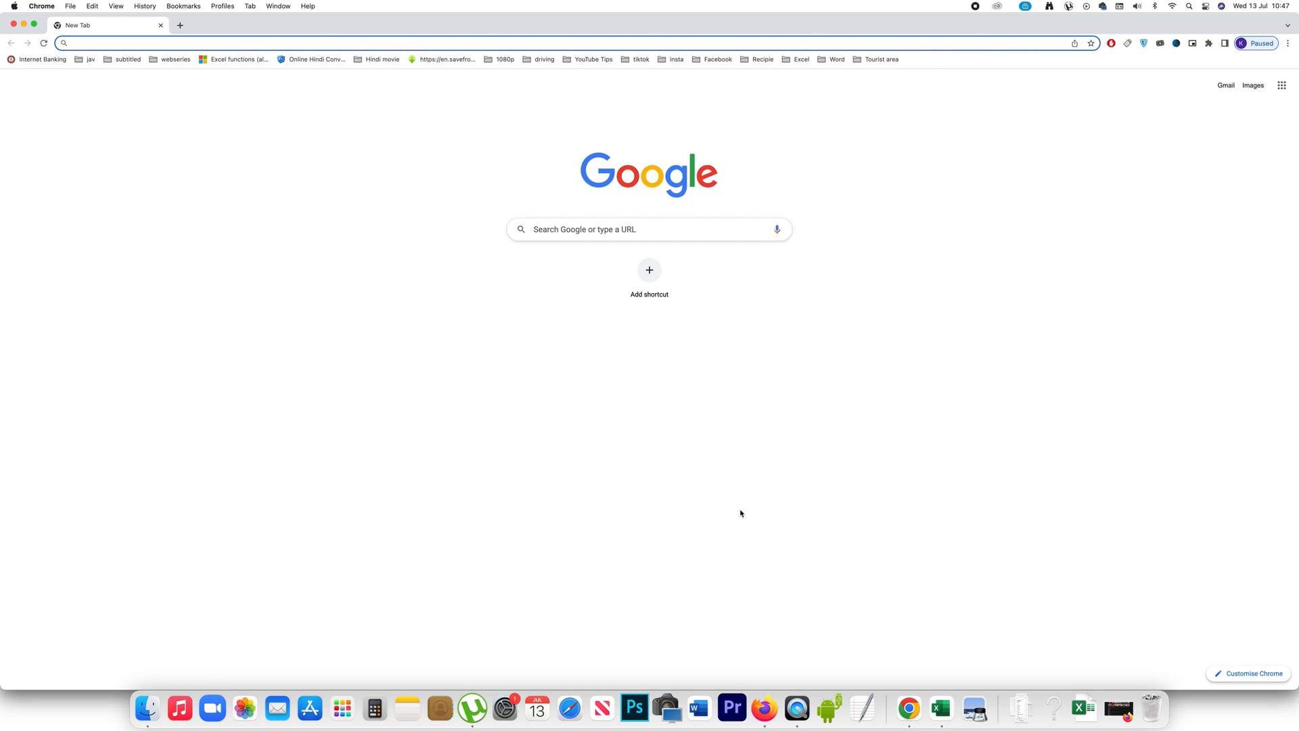
pyautogui.moveTo(503, 709)
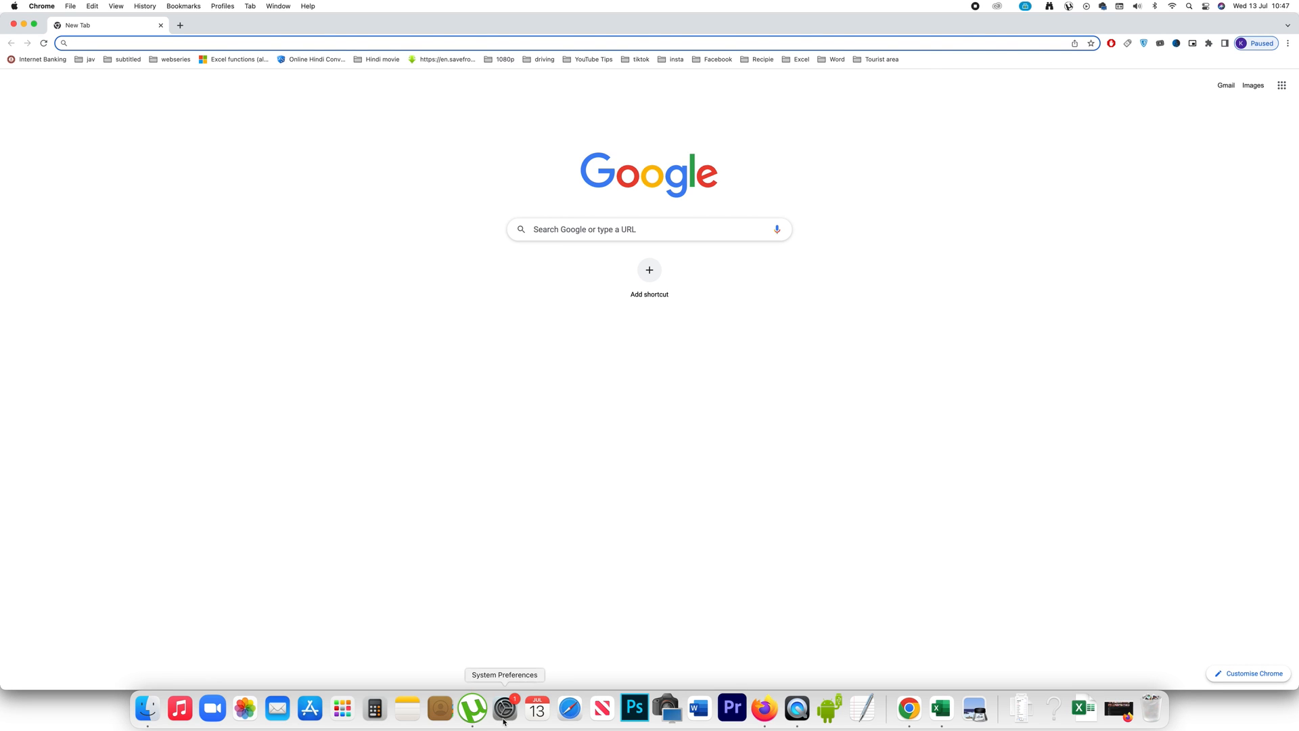
# Open Security & Privacy, unlock it with the password, and show Location Services.
pyautogui.click(505, 708)
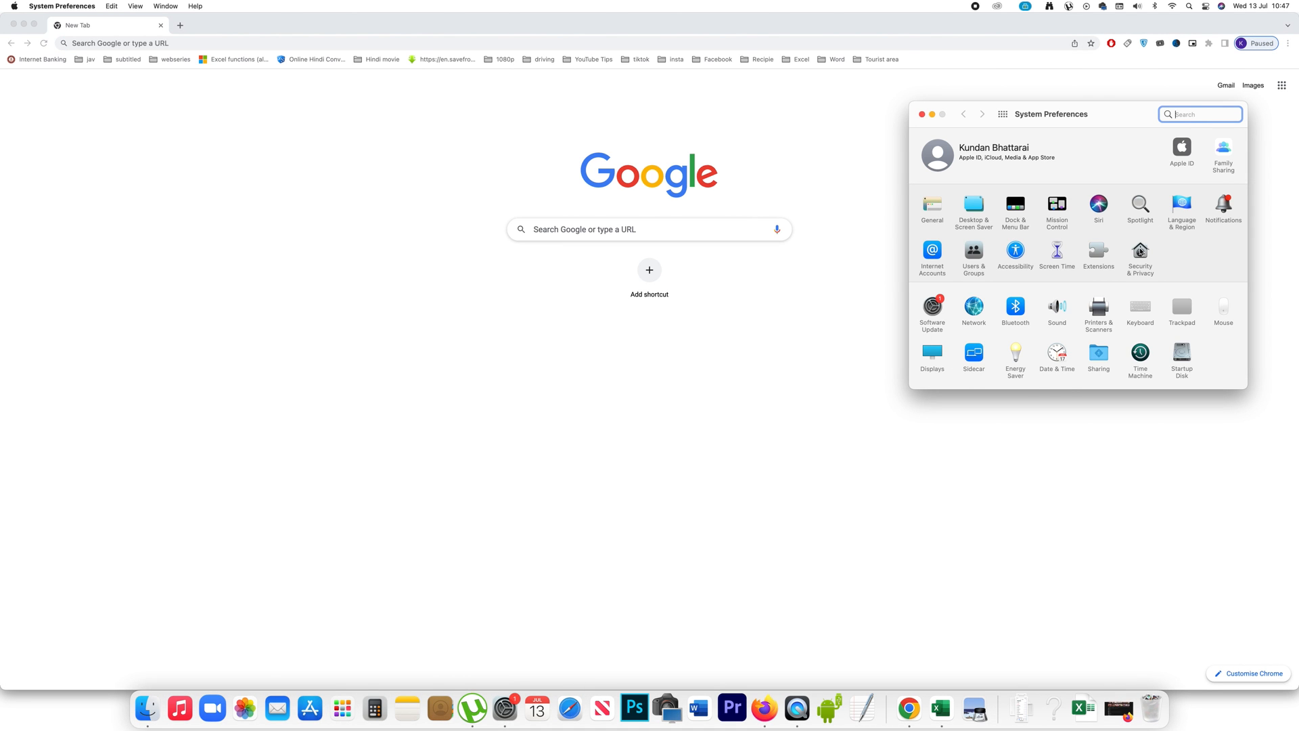
pyautogui.click(1140, 254)
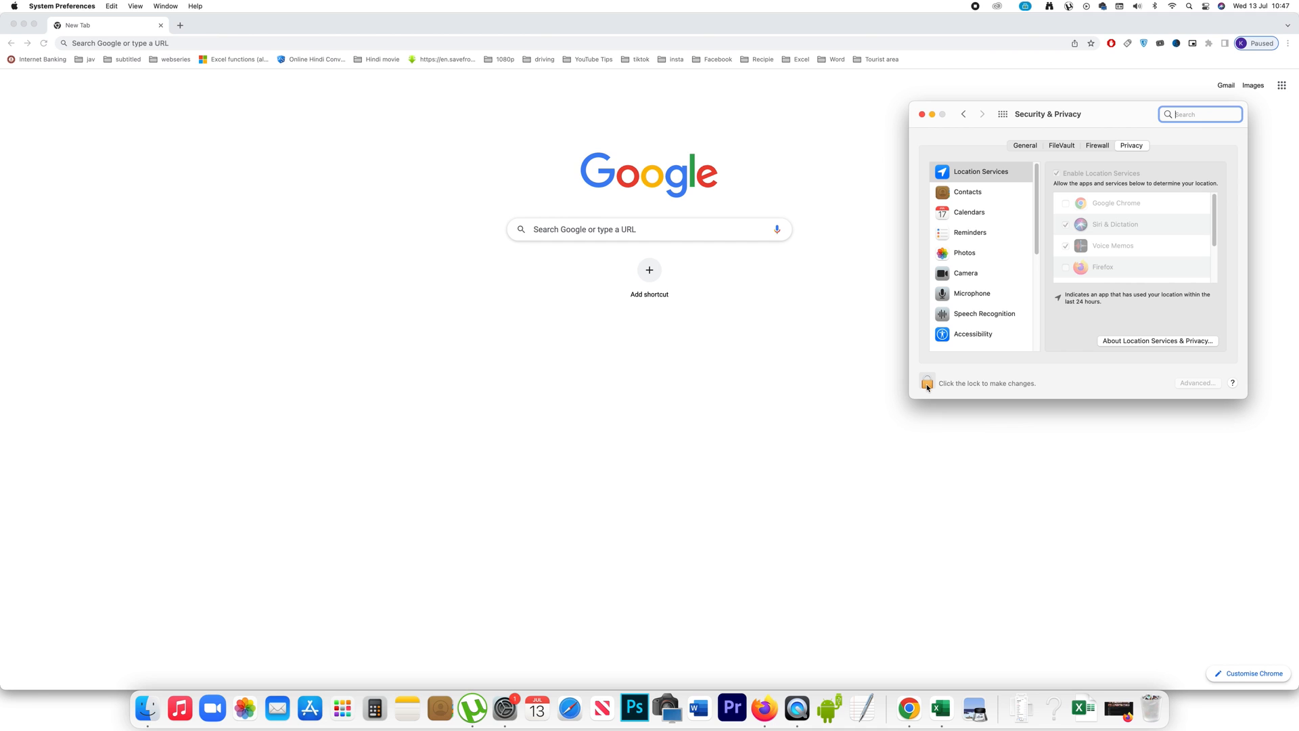
pyautogui.click(927, 383)
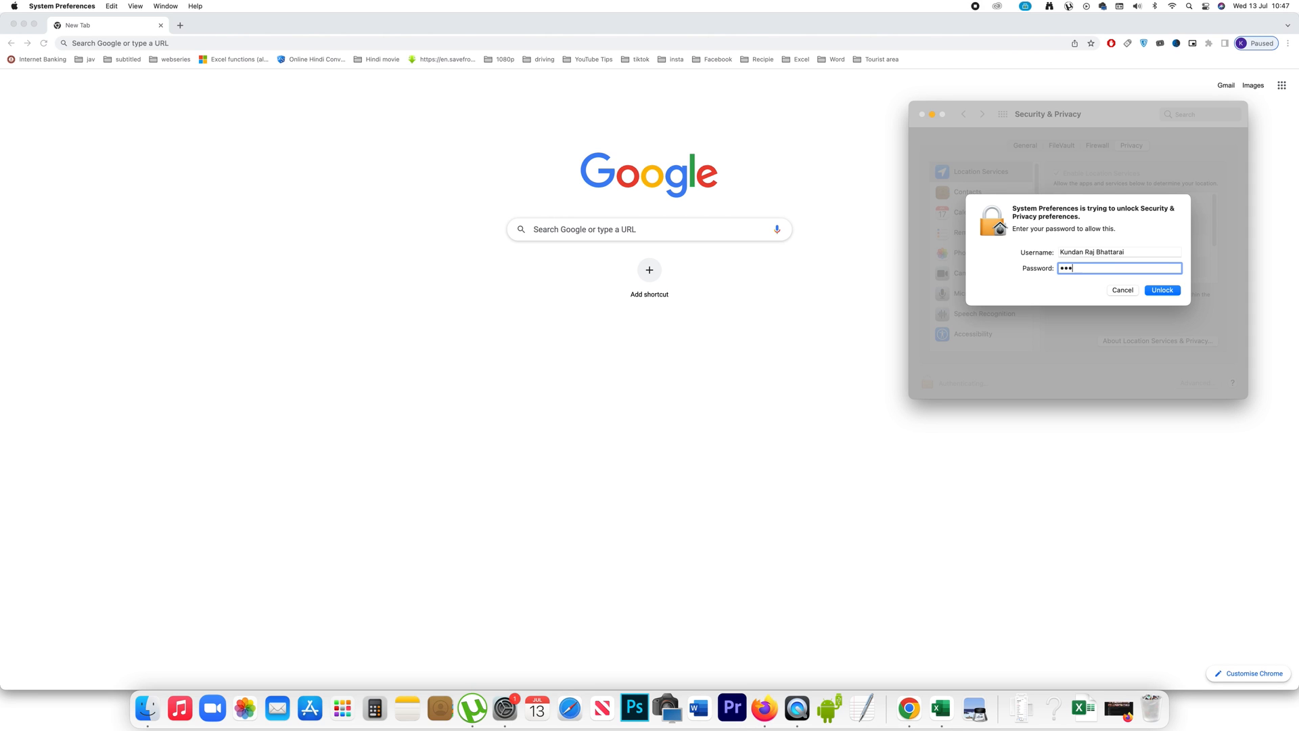
pyautogui.write('password')
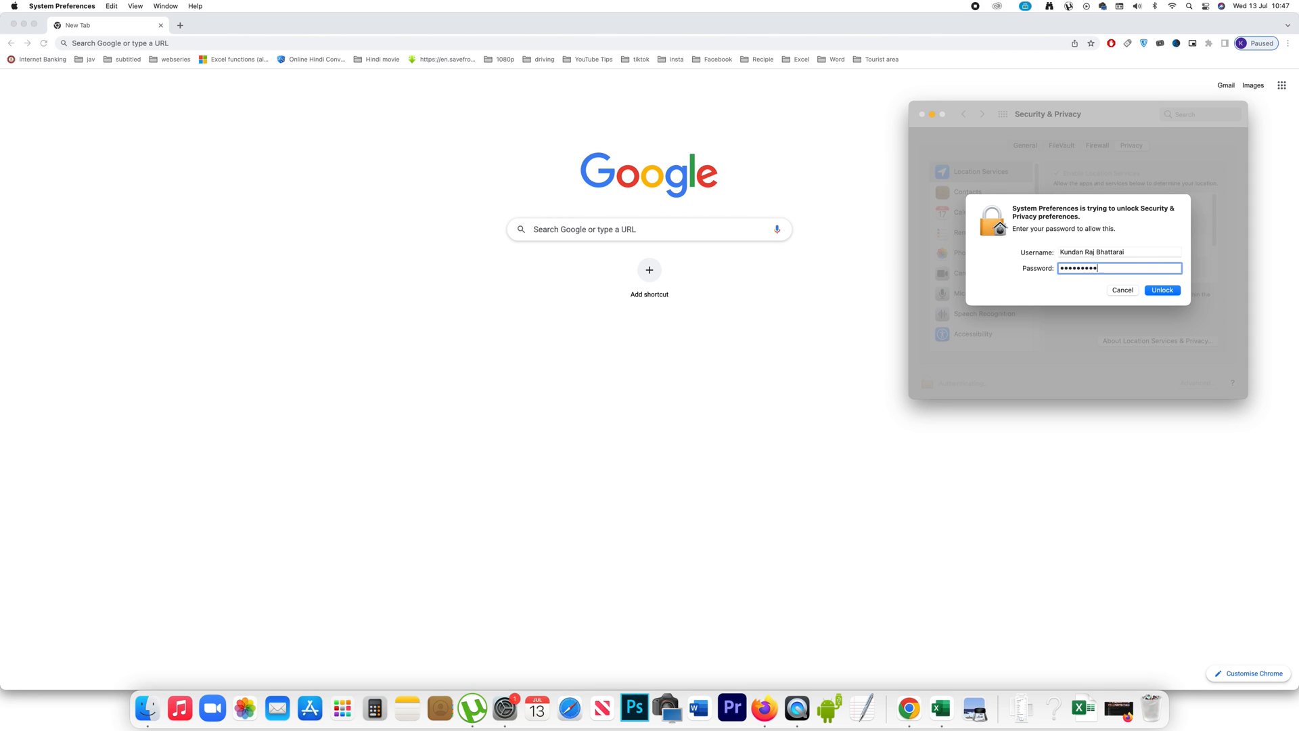
pyautogui.click(1162, 290)
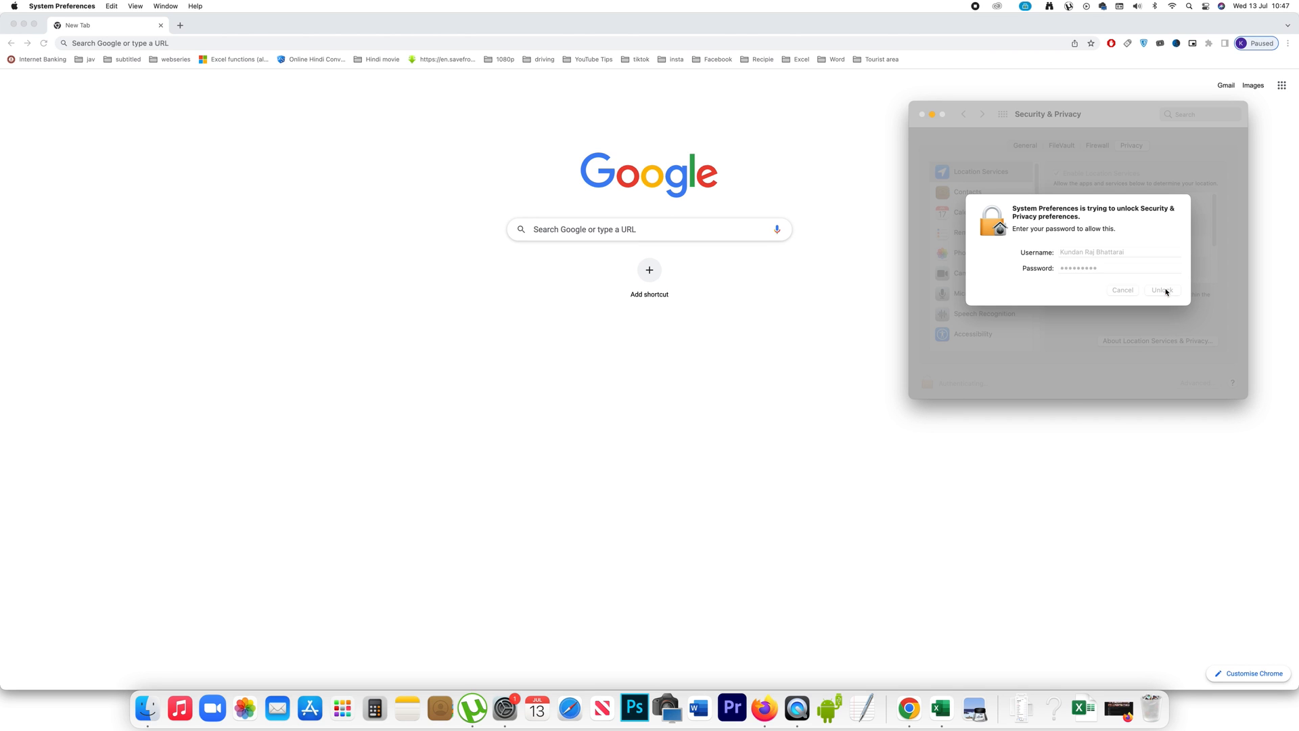
pyautogui.click(1162, 290)
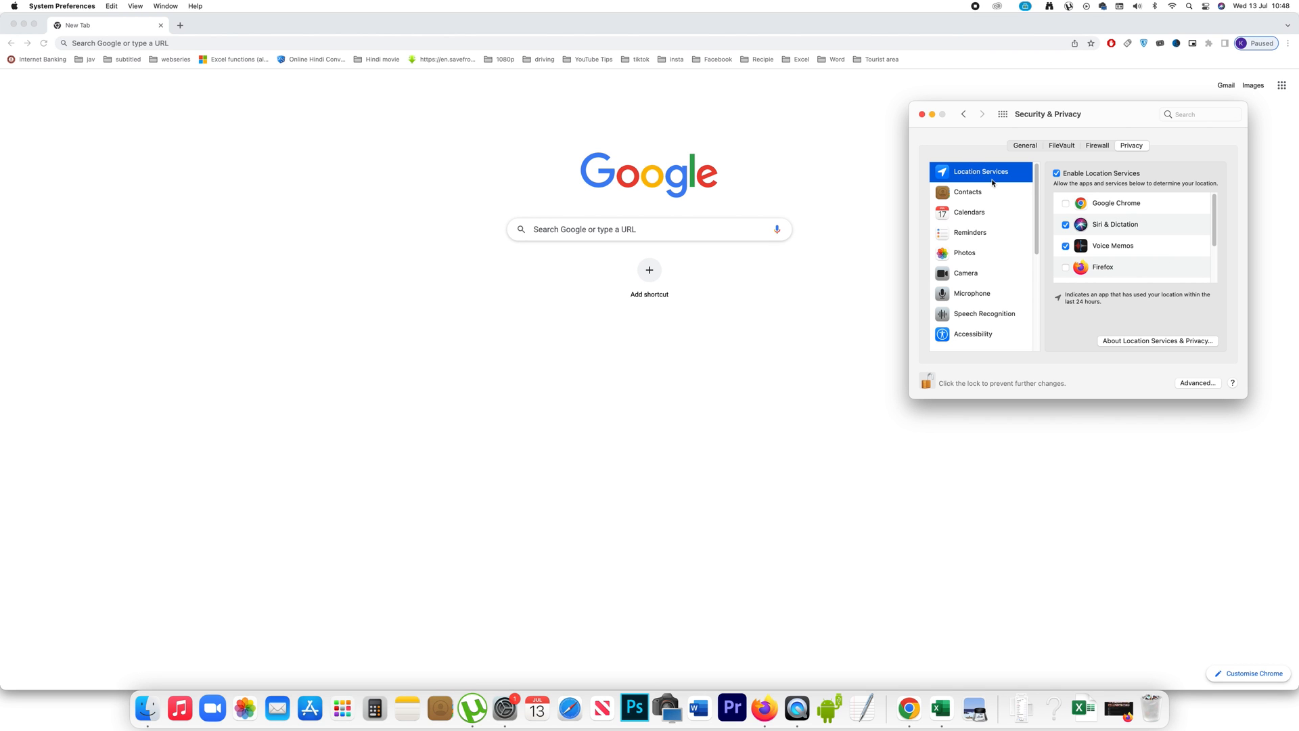
# Open System Services details, then the Significant Locations list with its map.
pyautogui.scroll(-3)
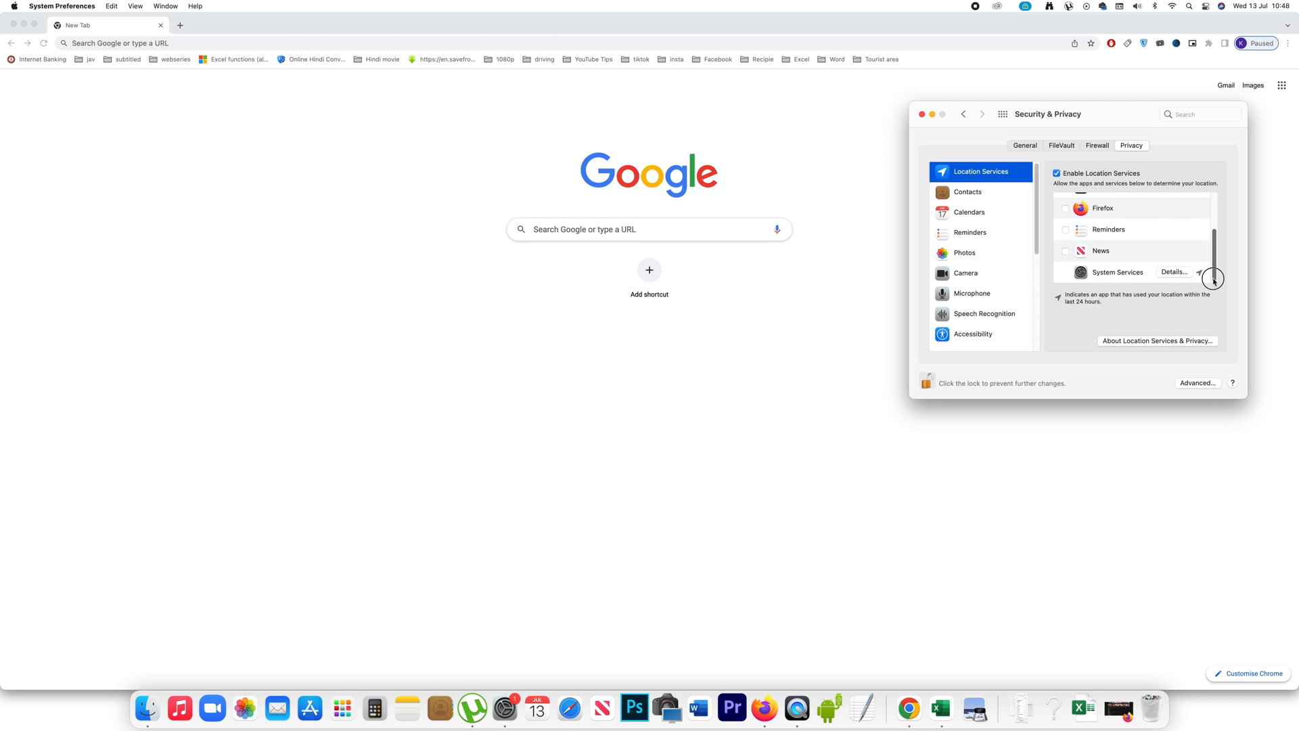
pyautogui.moveTo(1103, 280)
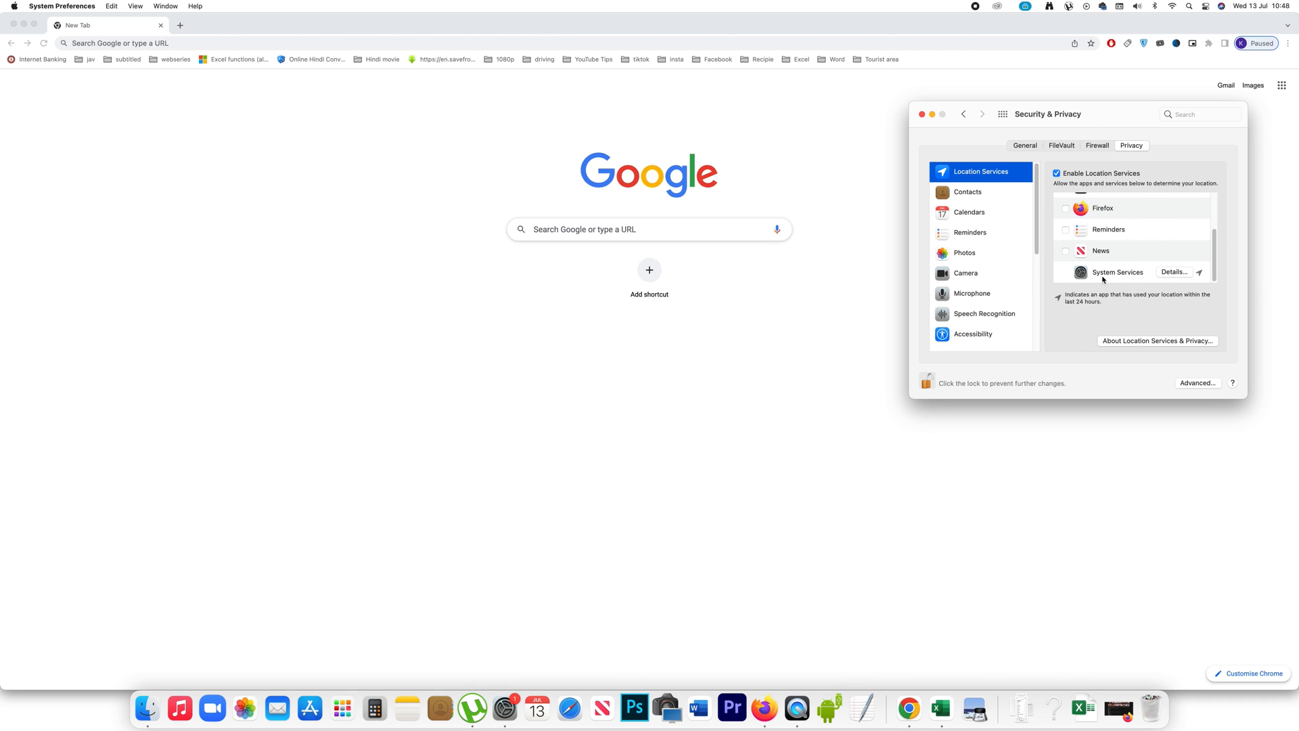
pyautogui.moveTo(1180, 277)
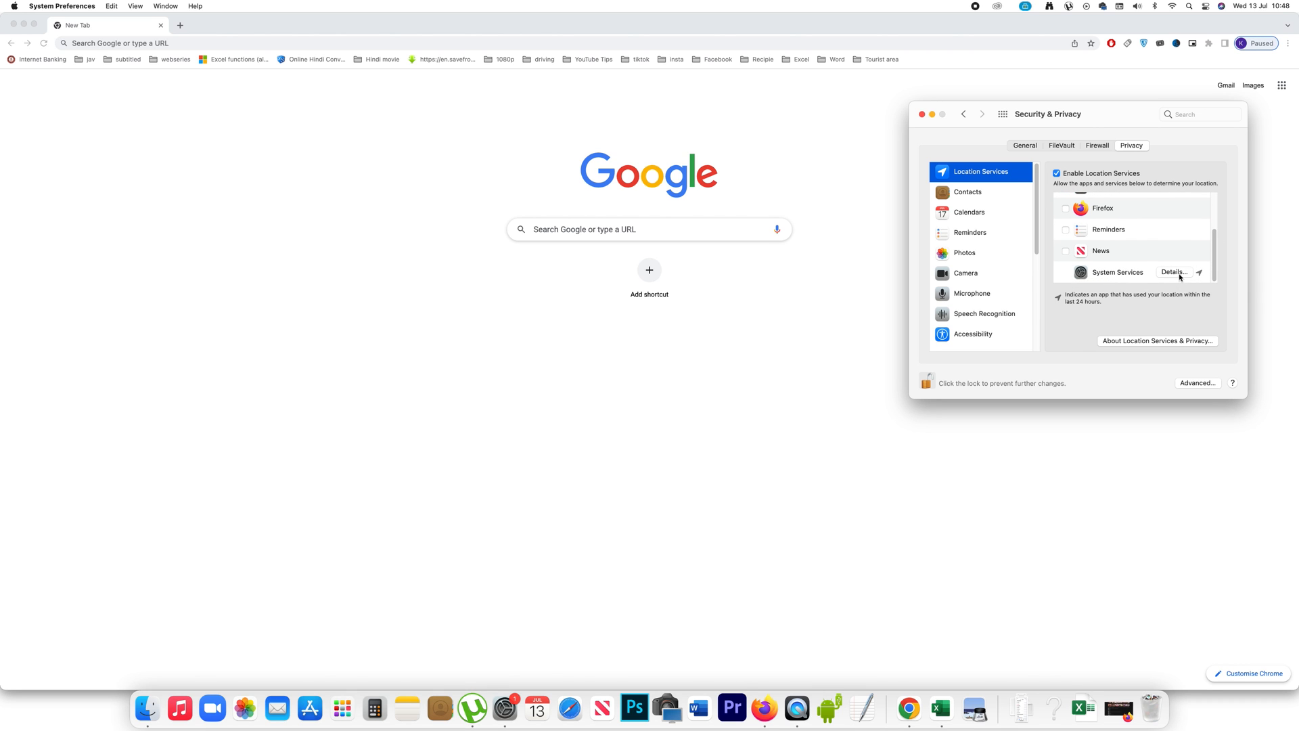
pyautogui.click(1174, 272)
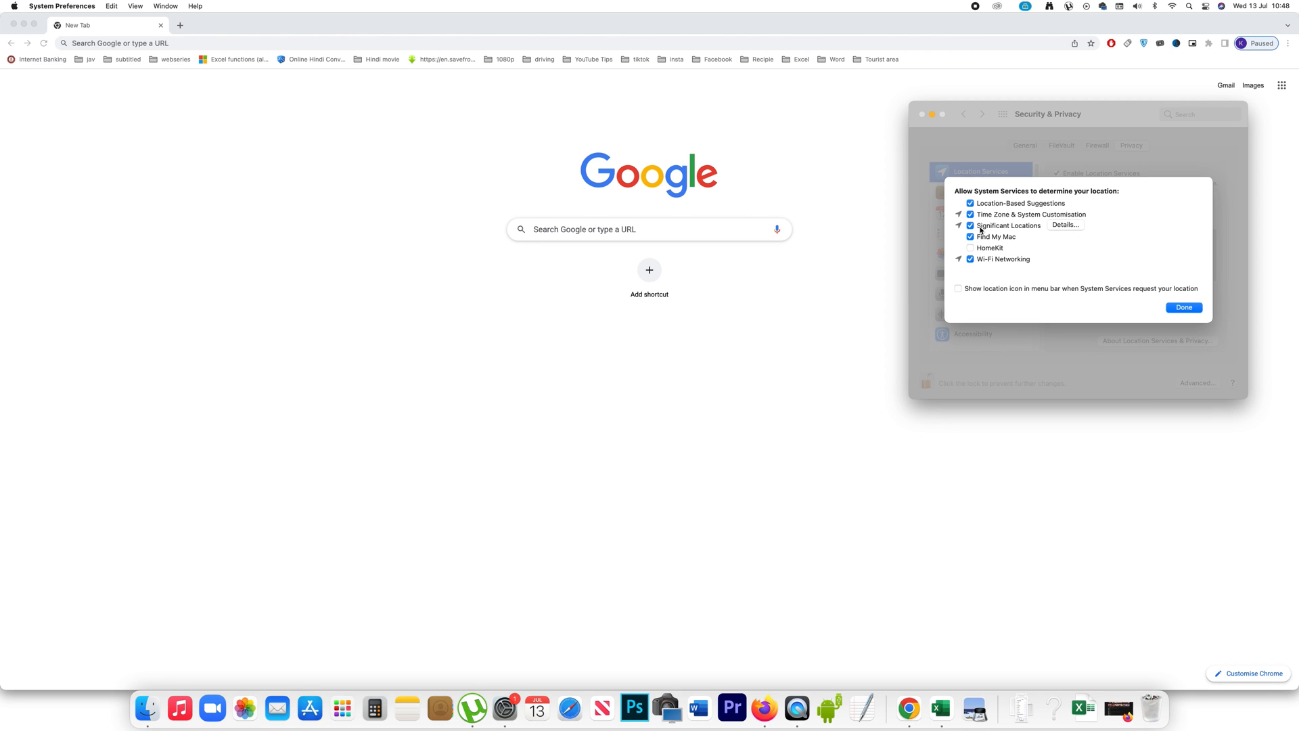
pyautogui.moveTo(1038, 236)
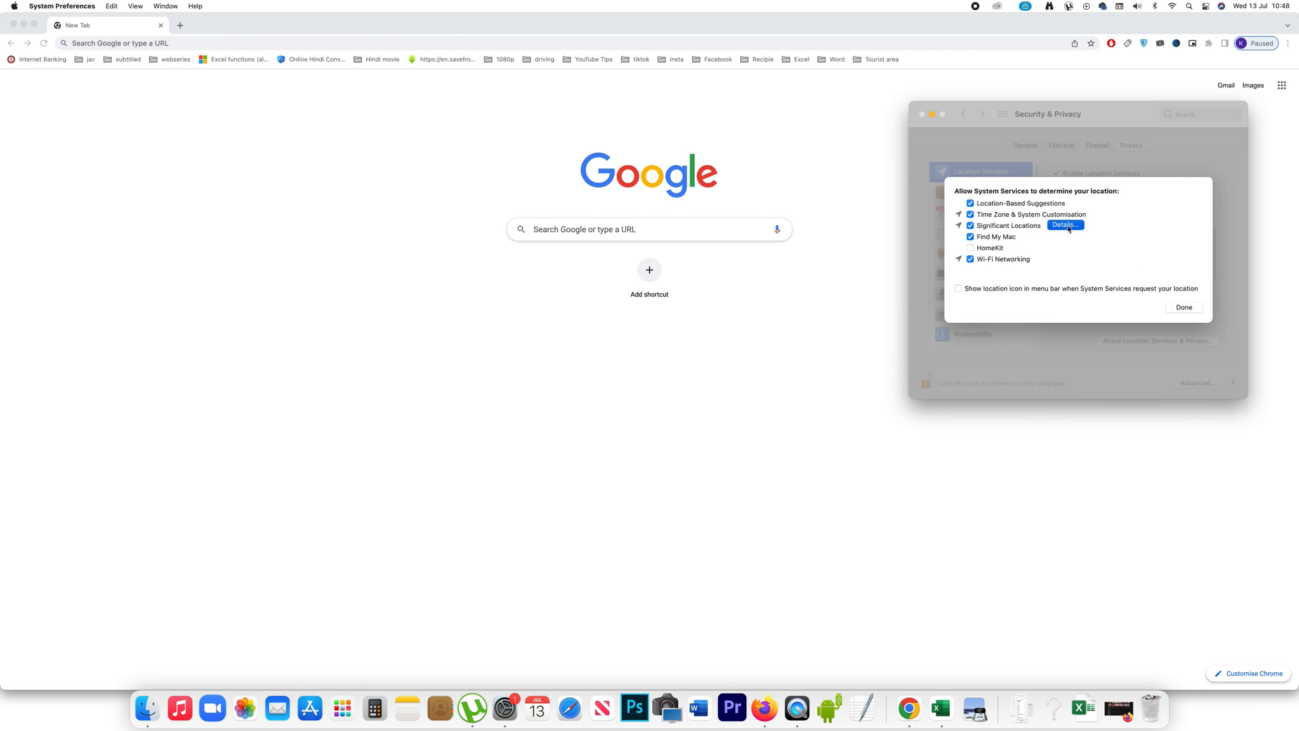
pyautogui.click(1065, 225)
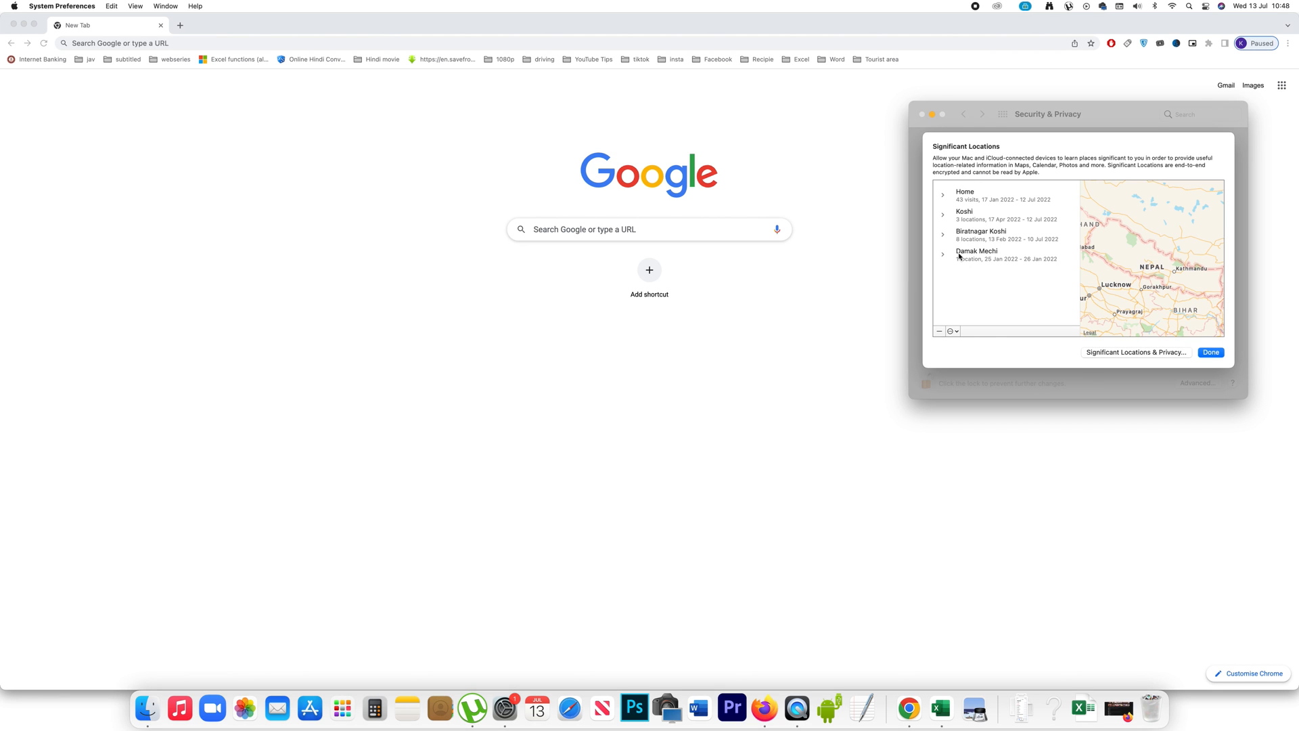
pyautogui.moveTo(1045, 281)
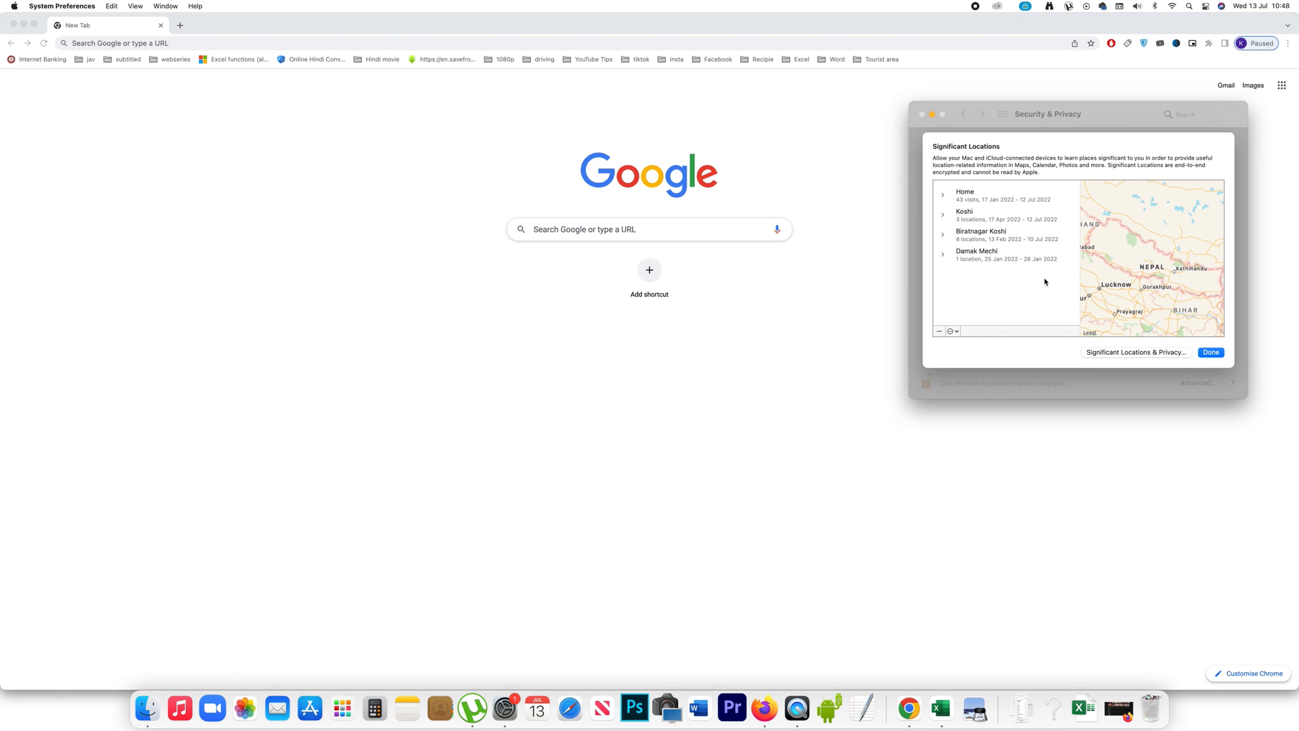
pyautogui.moveTo(970, 155)
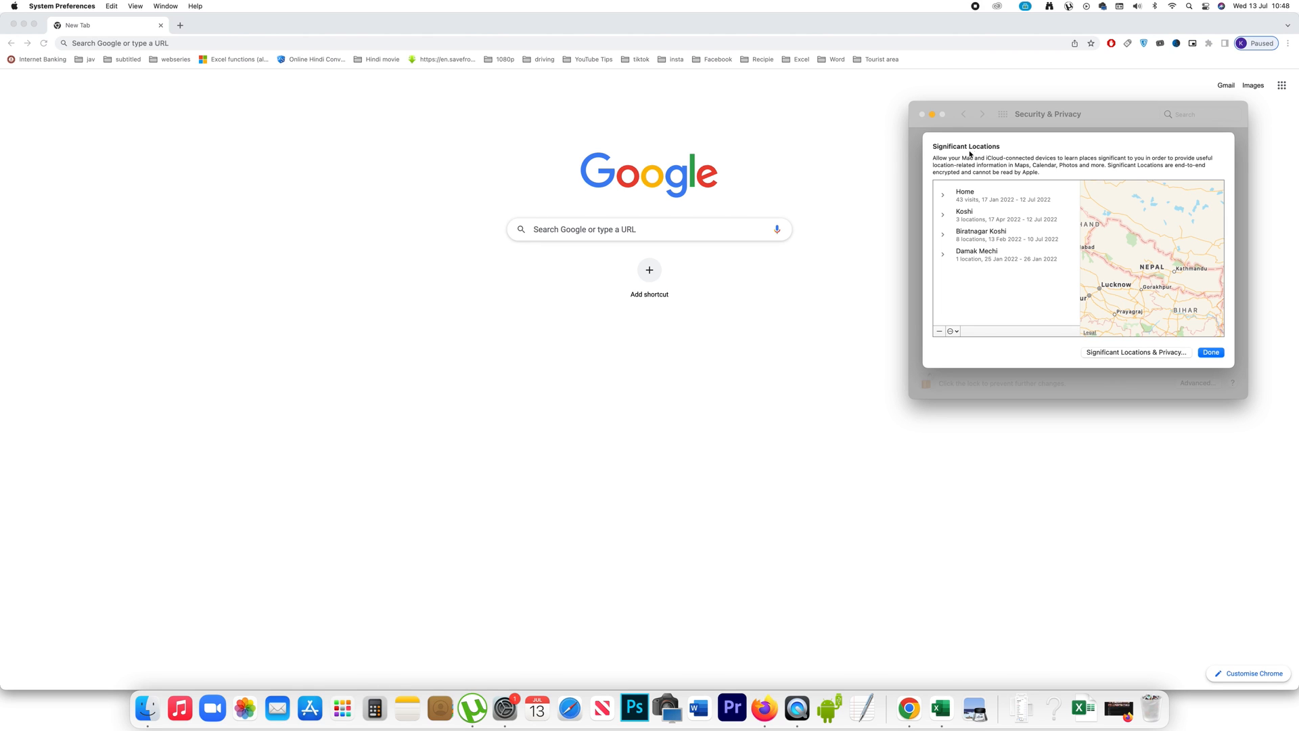
pyautogui.moveTo(943, 191)
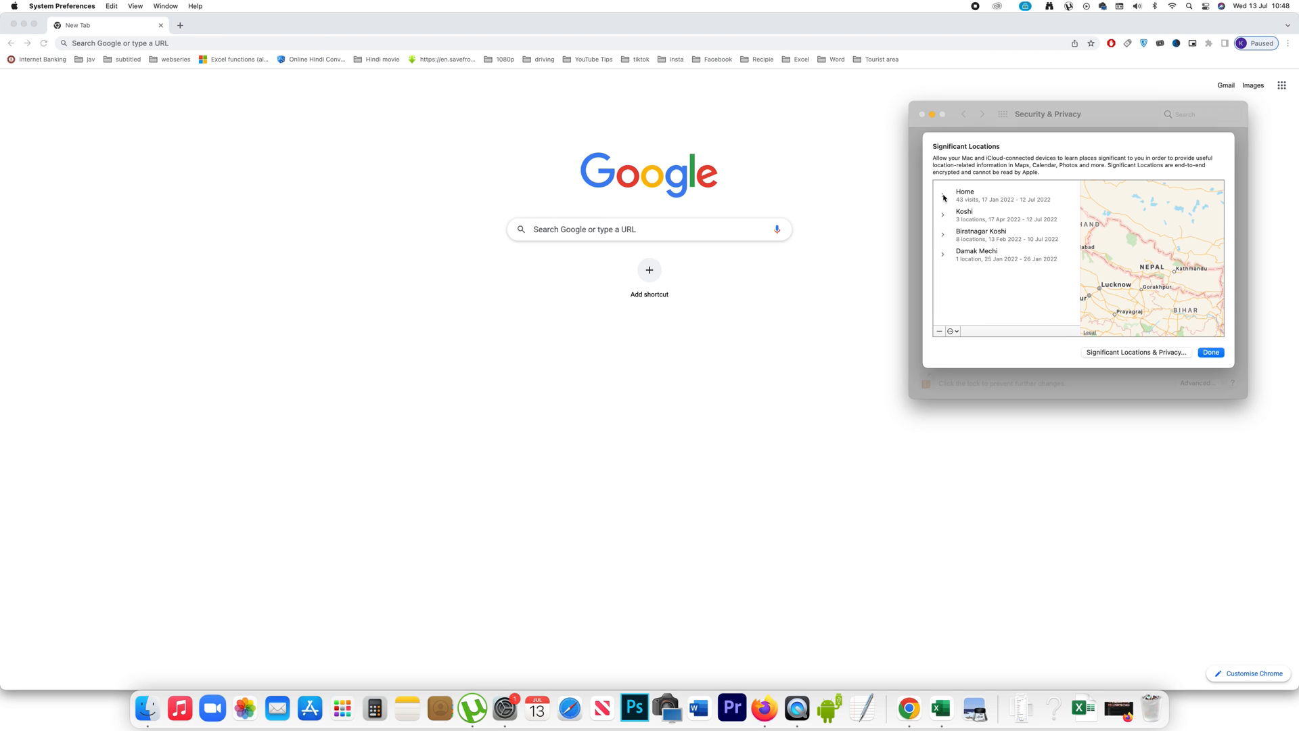
# Expand Damak Mechi, Biratnagar Koshi, Koshi and Home to show places and visit times.
pyautogui.click(943, 196)
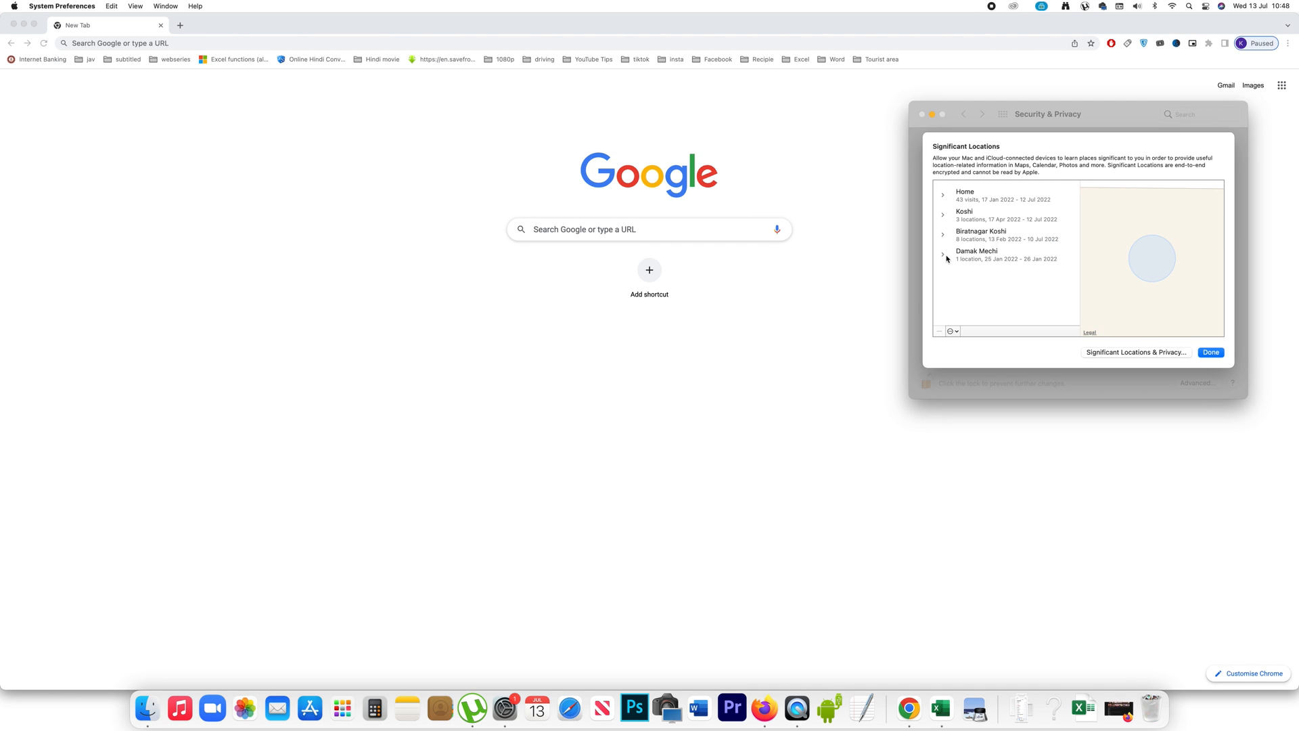
pyautogui.click(943, 252)
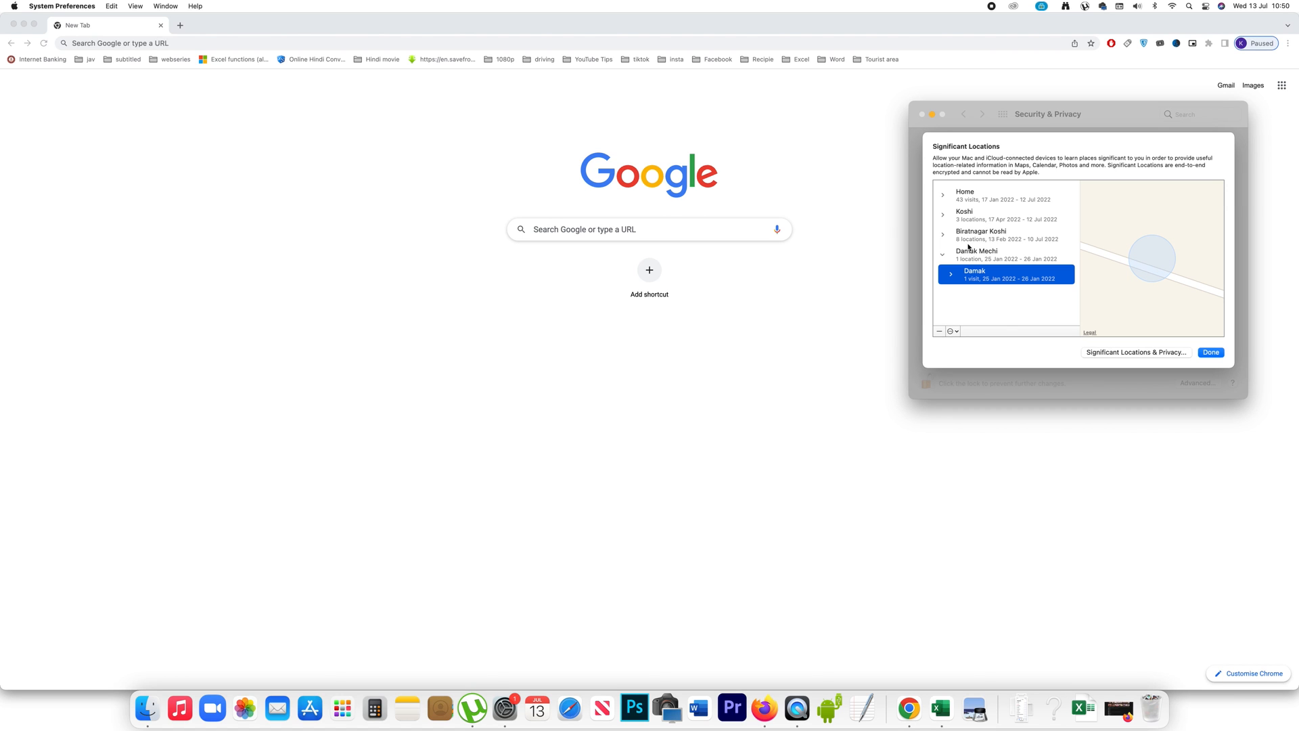
pyautogui.moveTo(965, 241)
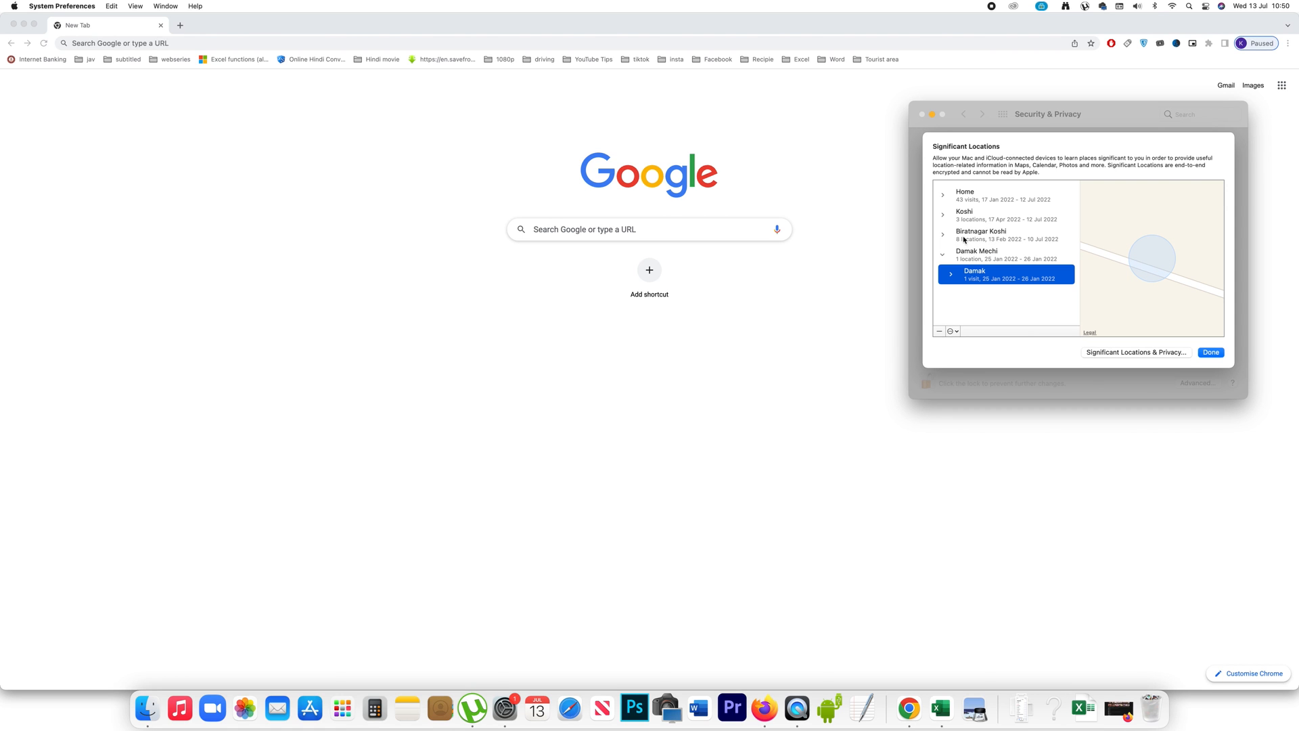
pyautogui.click(942, 234)
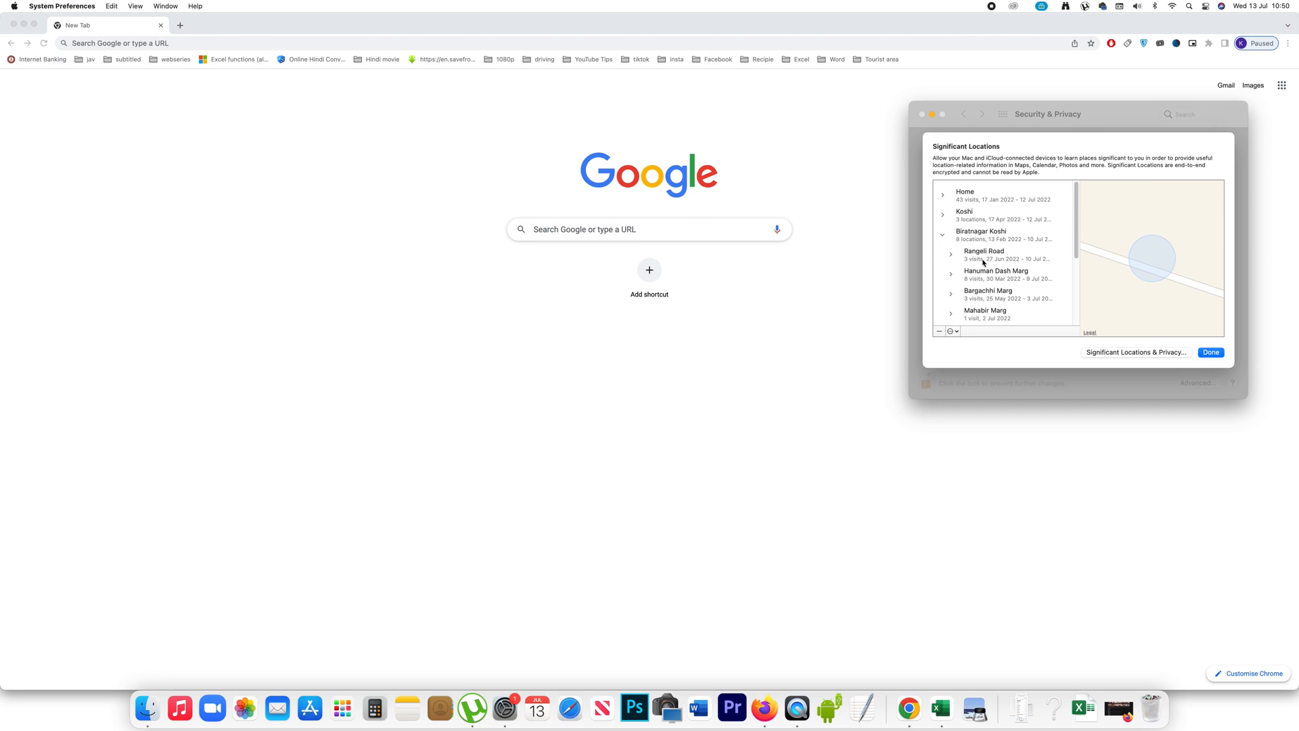
pyautogui.click(986, 314)
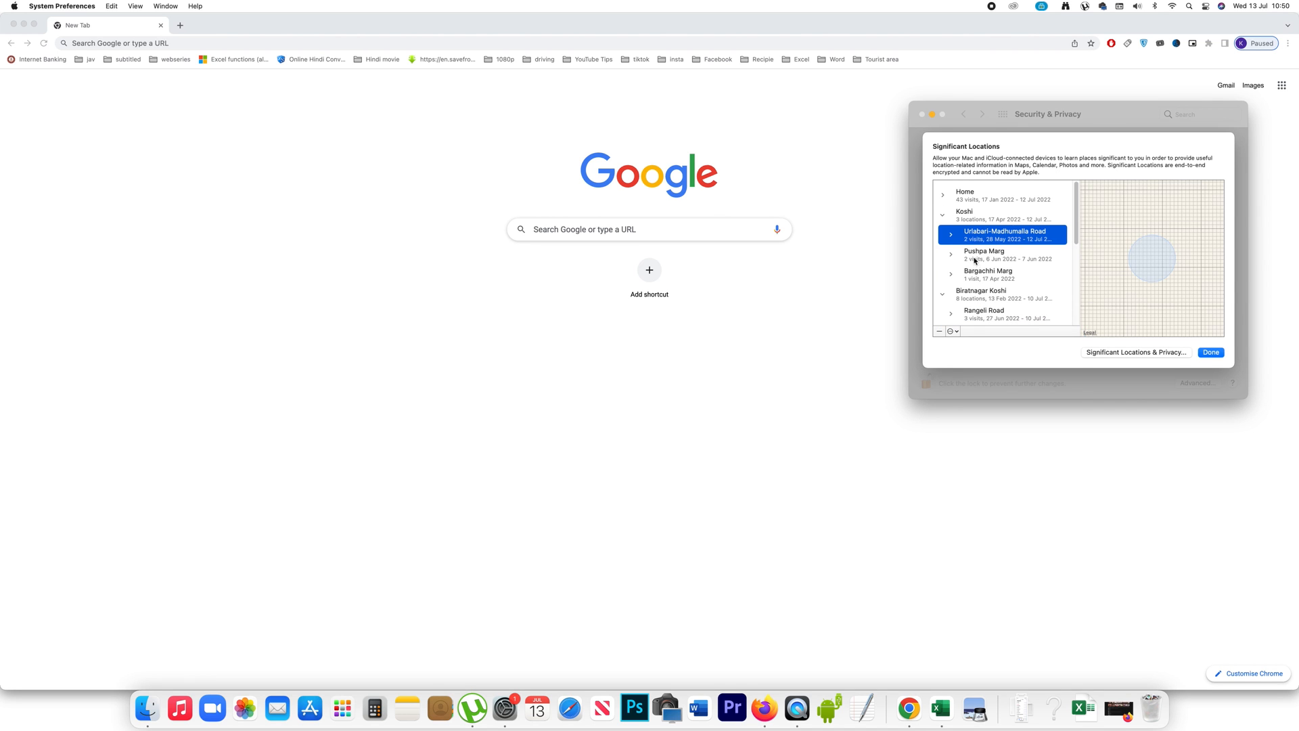
pyautogui.click(942, 193)
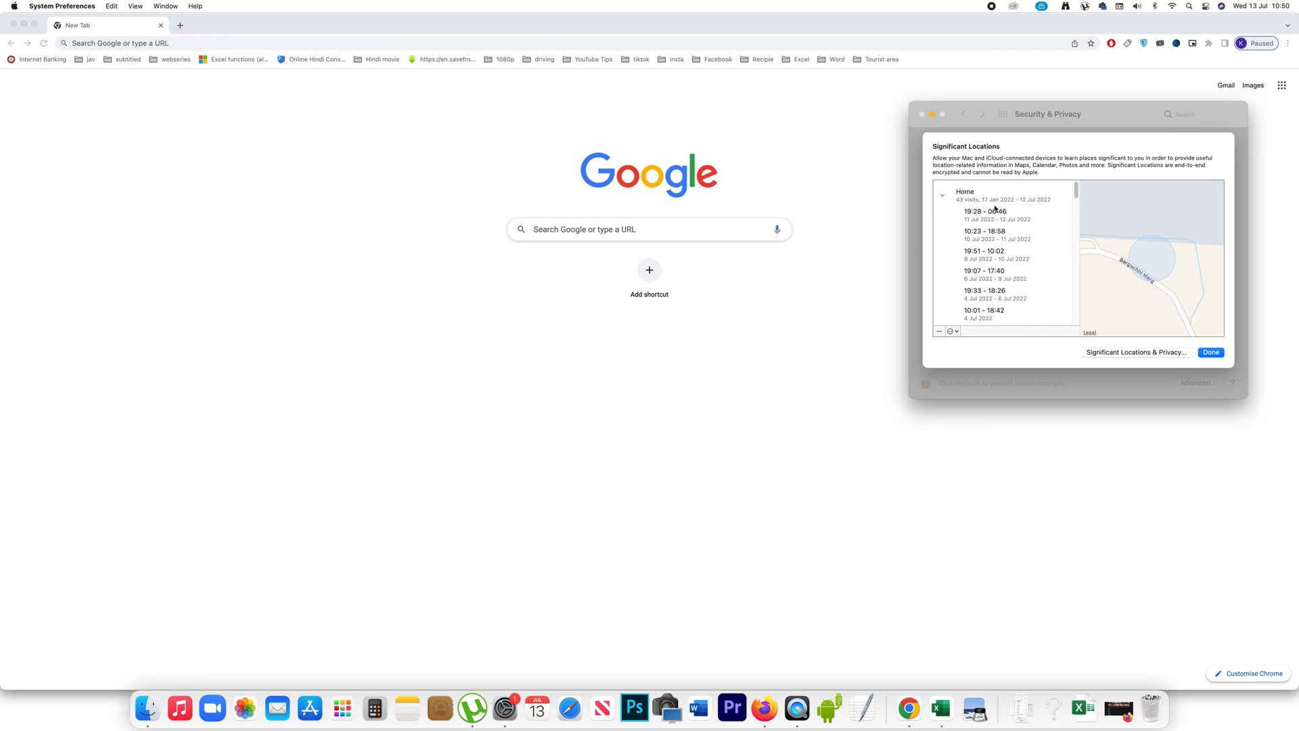